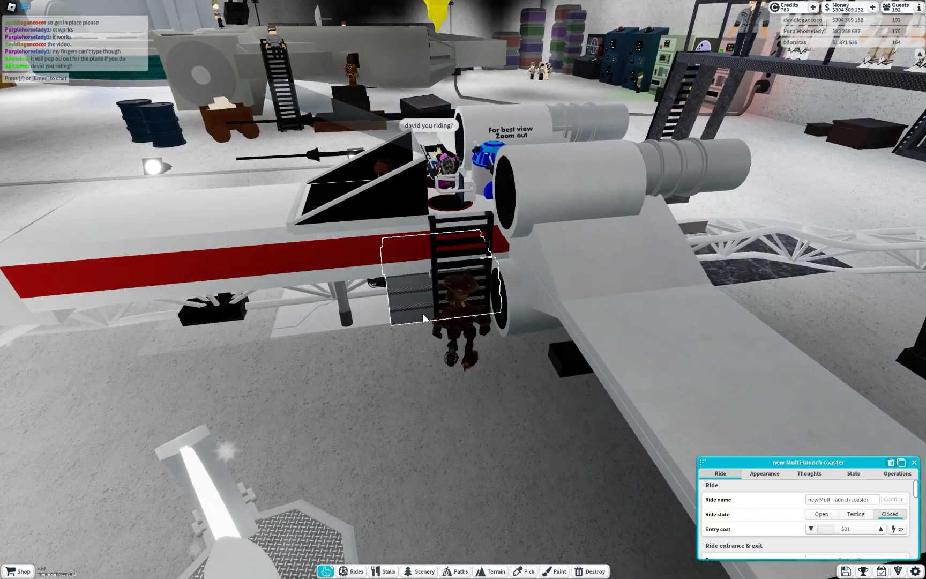
Switch the X-wing Multi-launch coaster's ride state to Open in the Ride tab
click(820, 514)
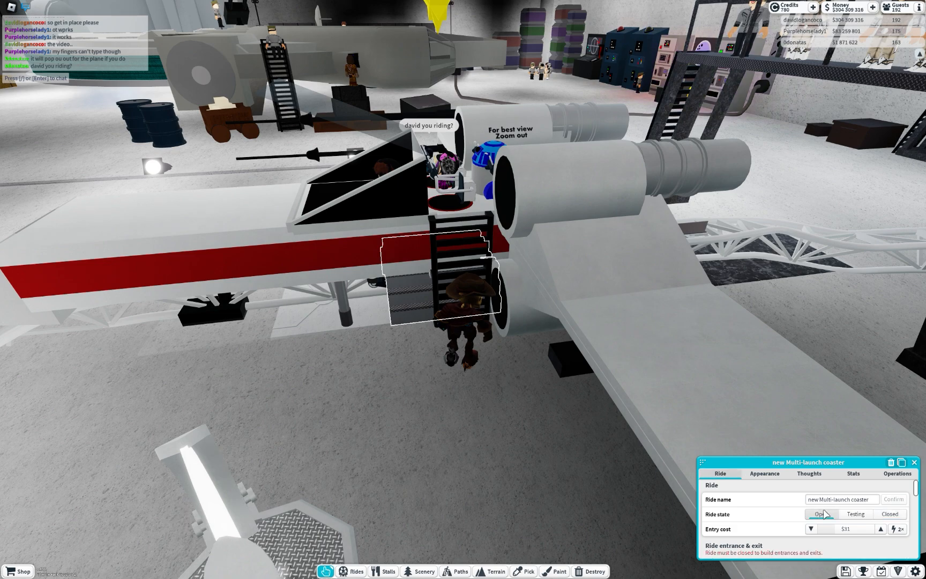